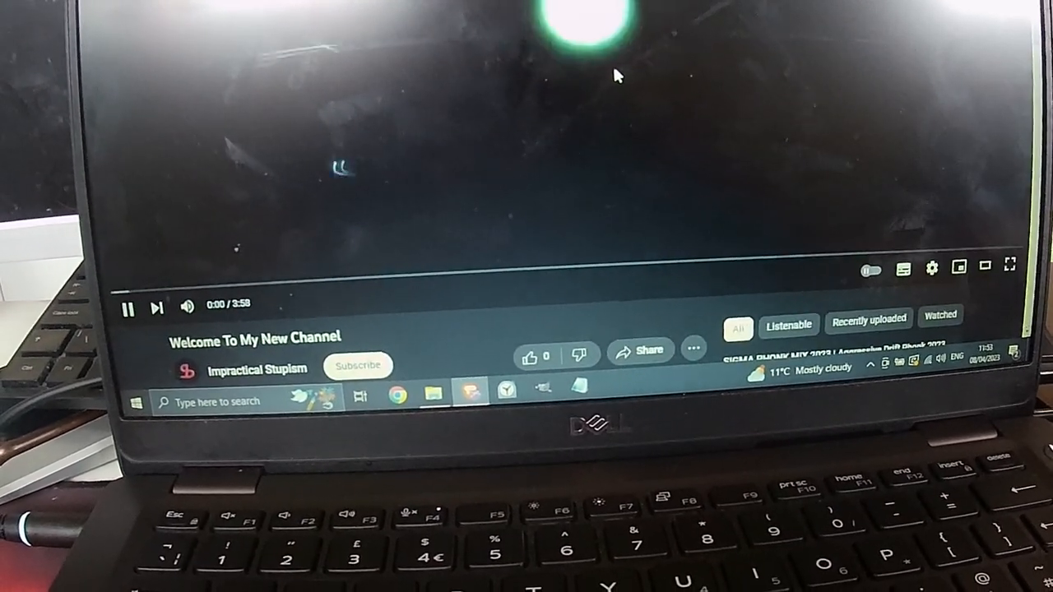
Expand the welcome video's description, then open the Impractical Stupism channel home page
scroll(down, 3)
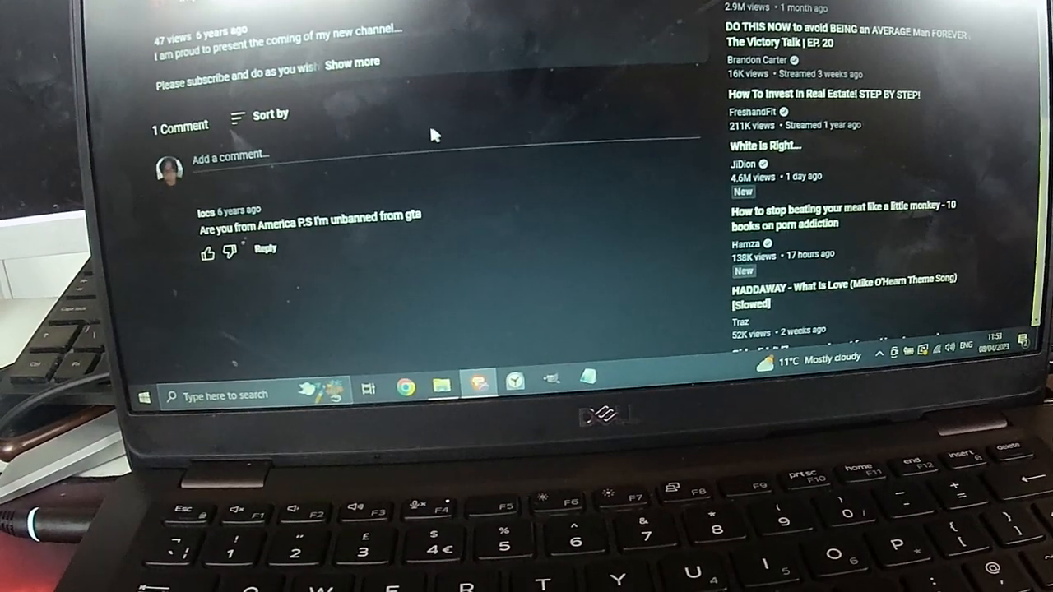
click(353, 61)
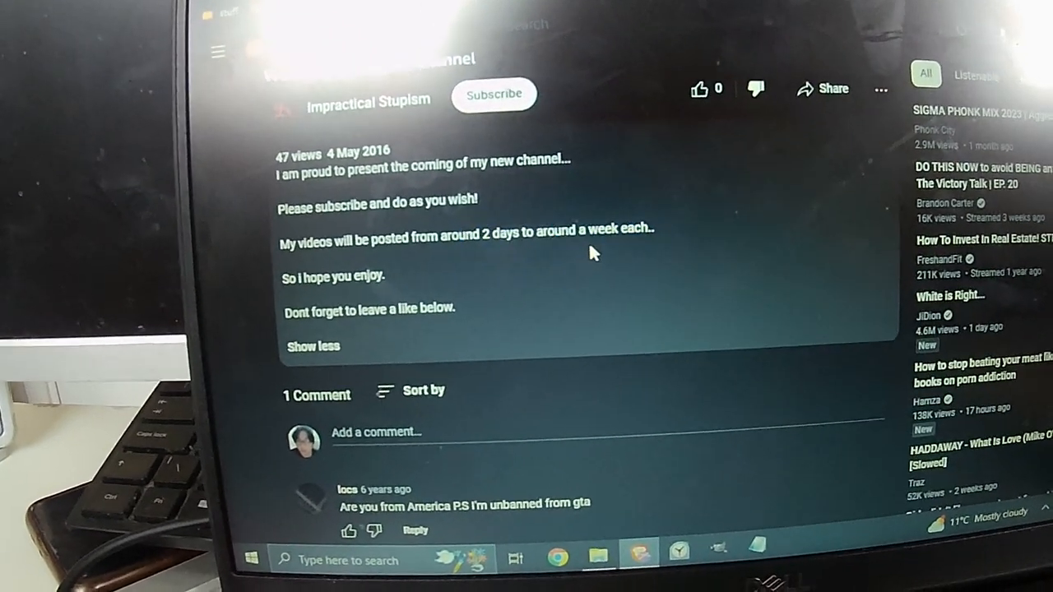
click(369, 99)
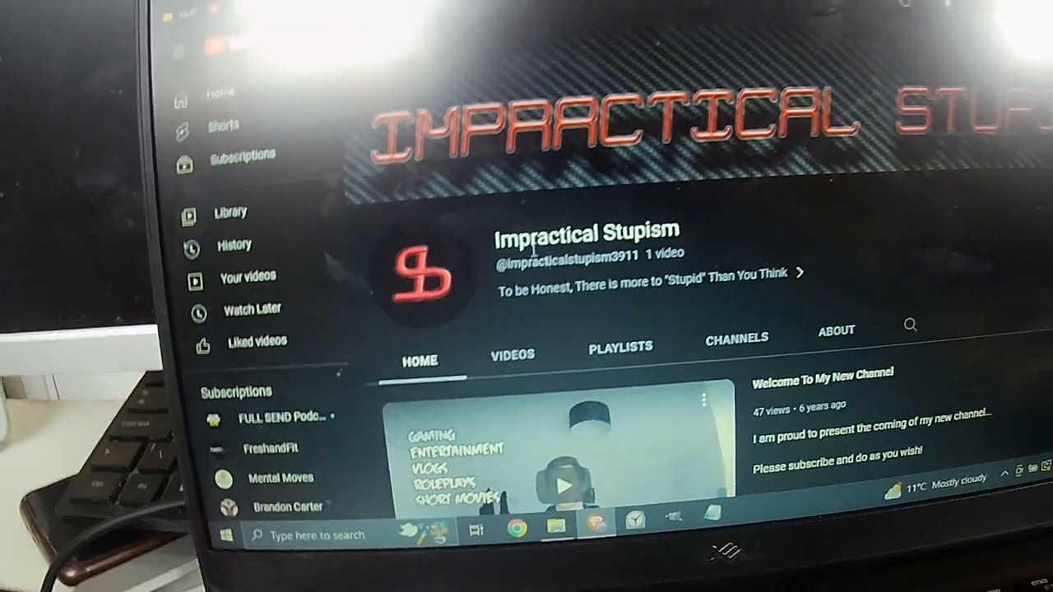
scroll(down, 3)
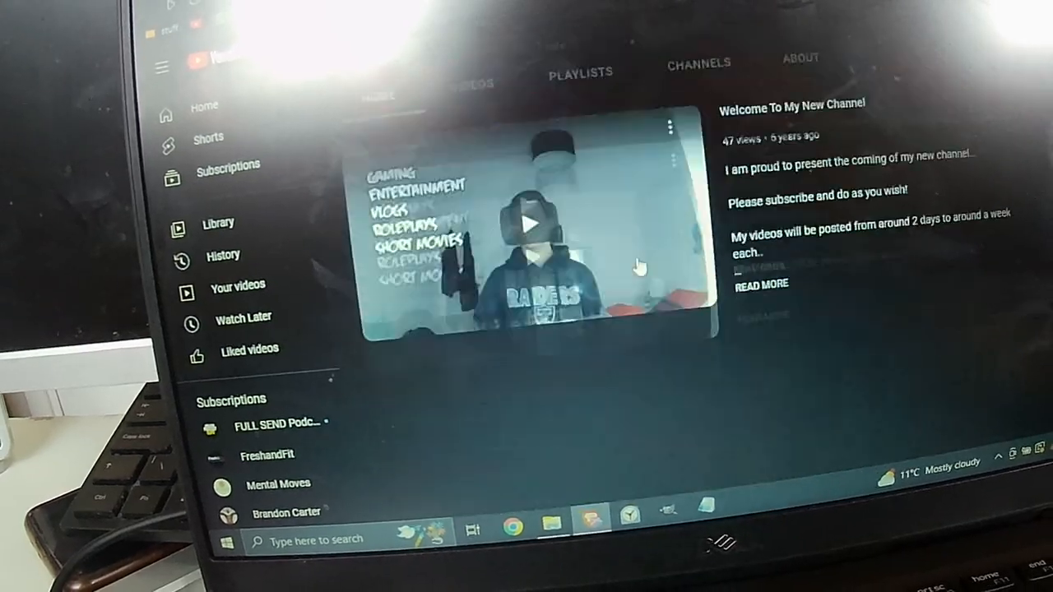